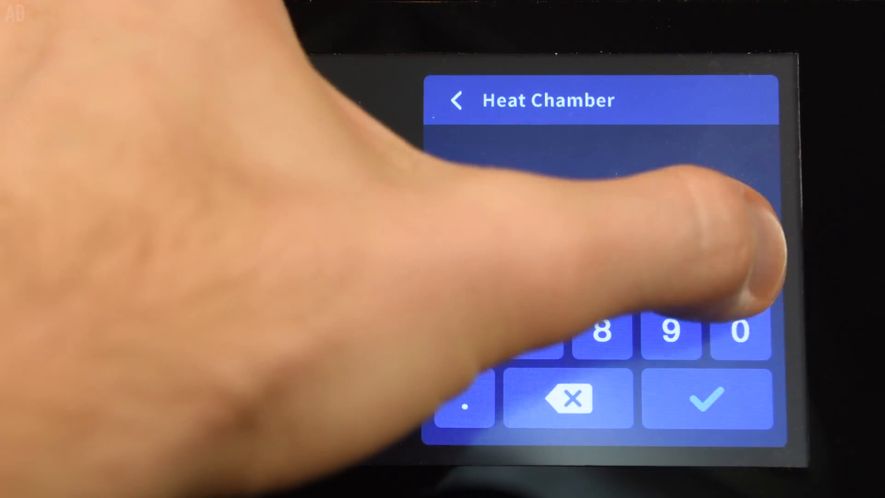
Confirm the 65 °C chamber target on the Heat Chamber keypad.
{"action": "left_click", "coordinate": [702, 398]}
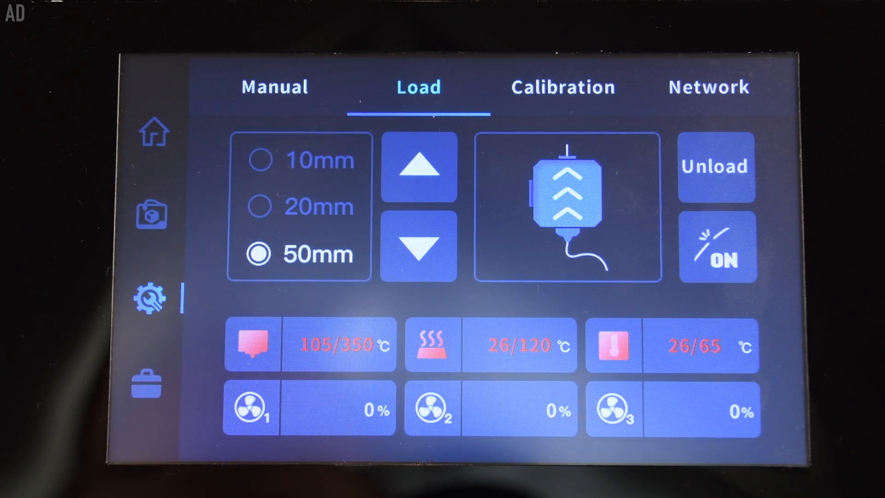